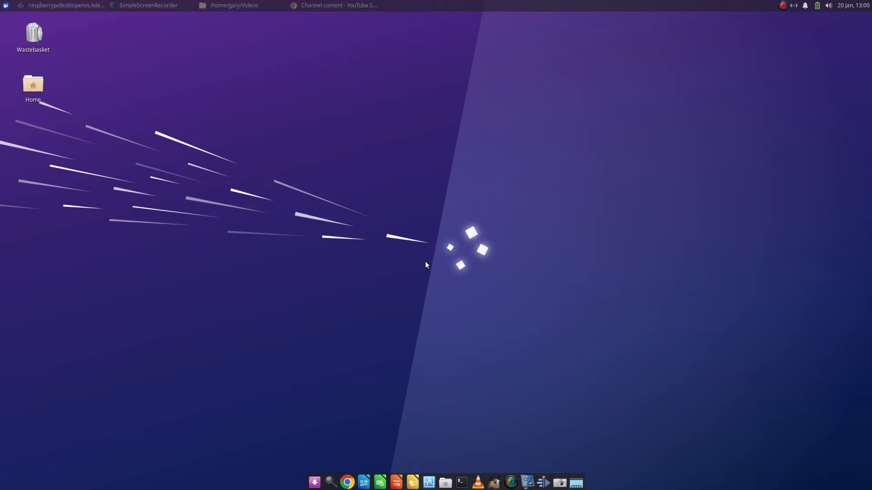
mouse_move(319, 218)
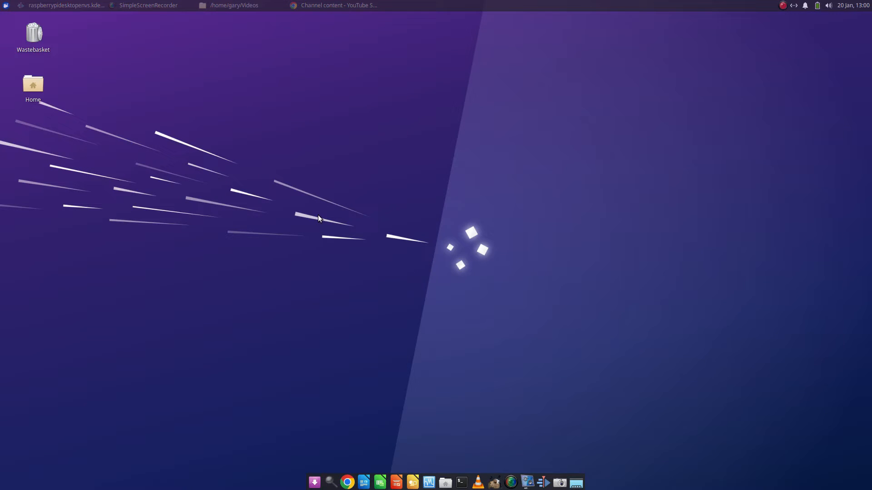
mouse_move(295, 154)
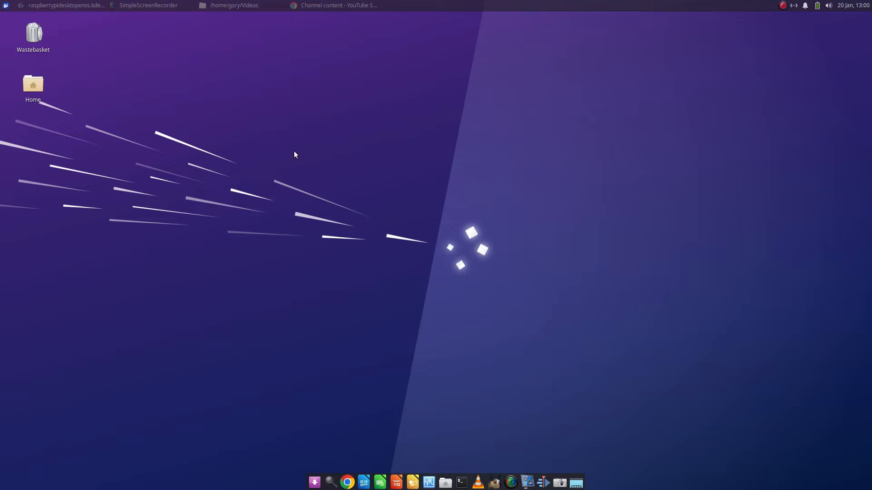
Step: Run 'vncviewer &' from a new terminal so the RealVNC address book listing 192.168.1.122 appears
click(460, 483)
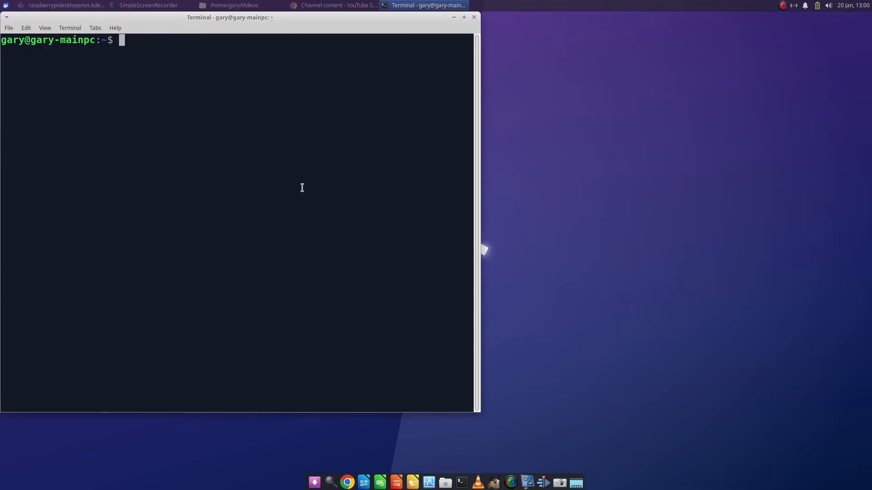
mouse_move(288, 176)
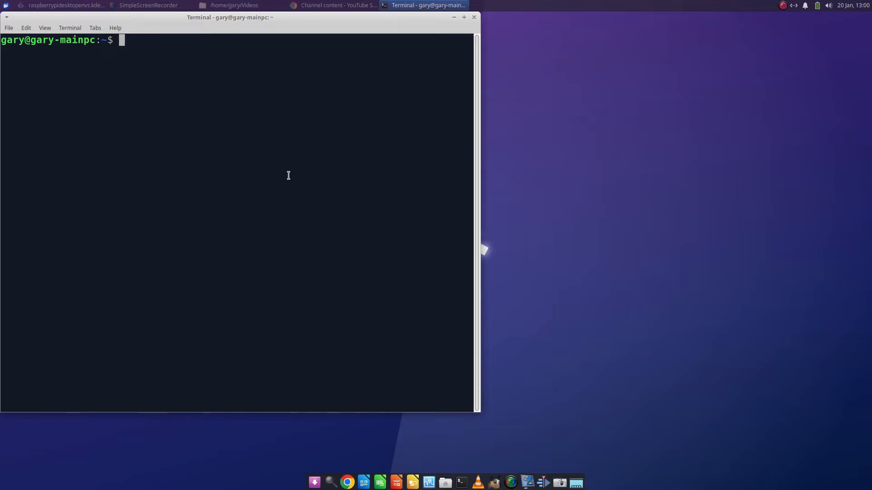
text(vncviewer &)
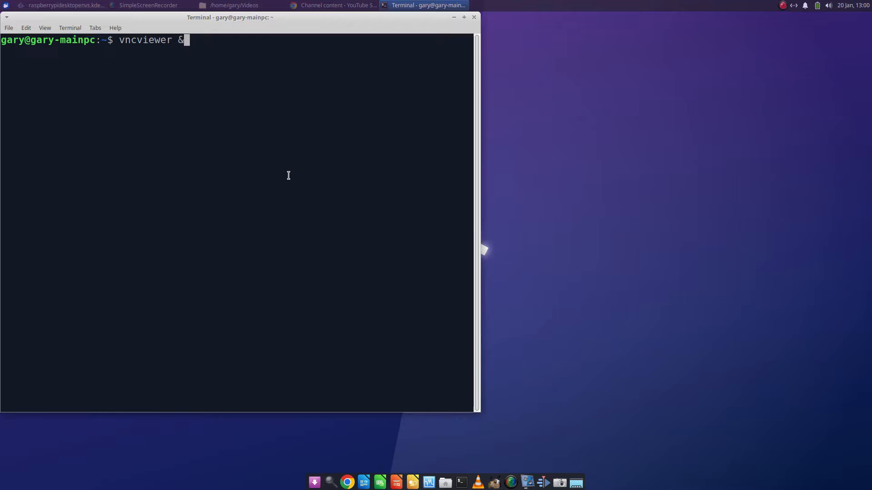
key(Return)
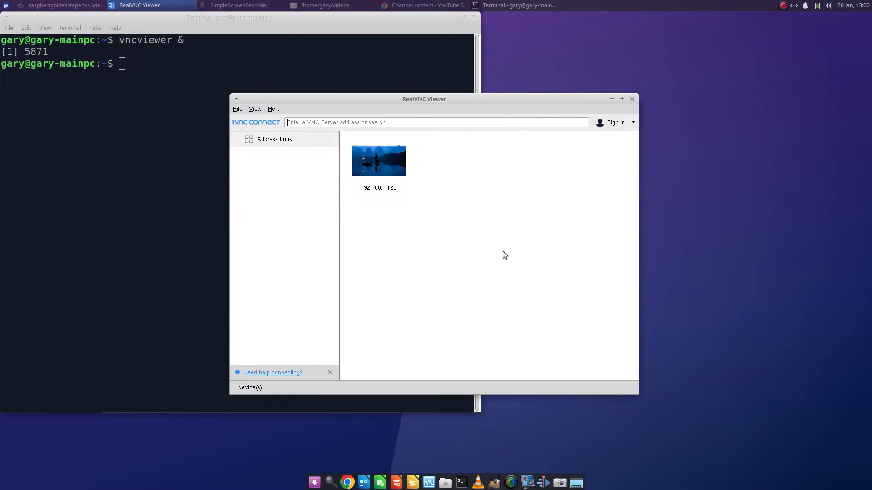
Step: Connect to 192.168.1.122, accept authentication and unlock the Pi desktop with the password
double_click(378, 160)
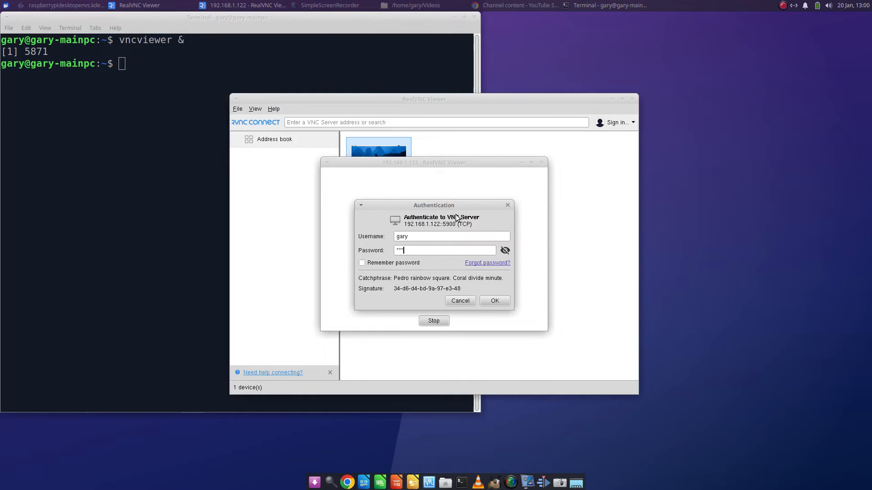
click(494, 301)
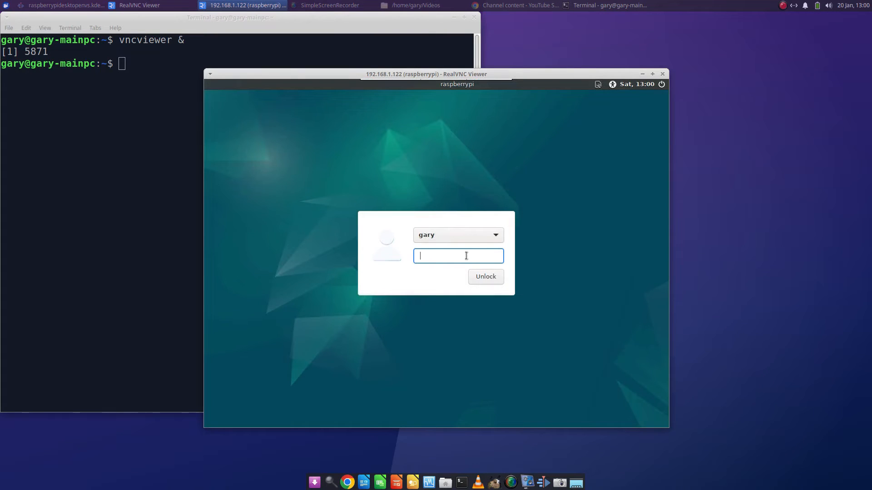
text(password)
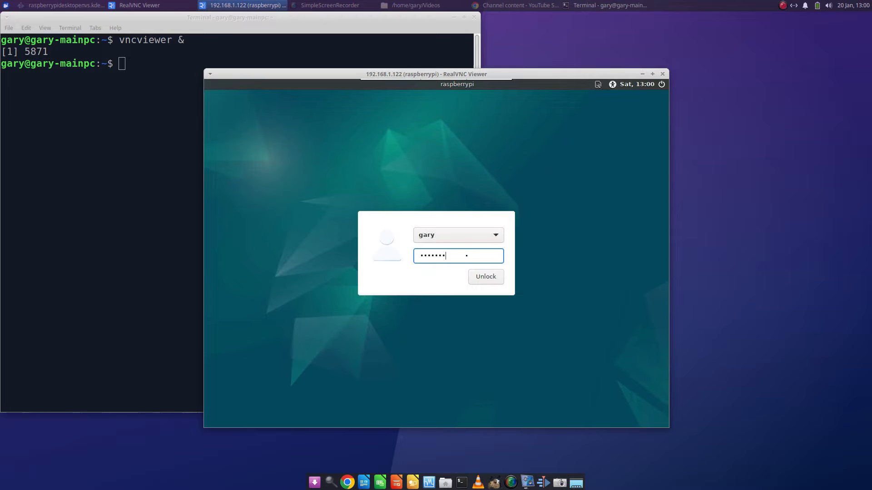
click(484, 276)
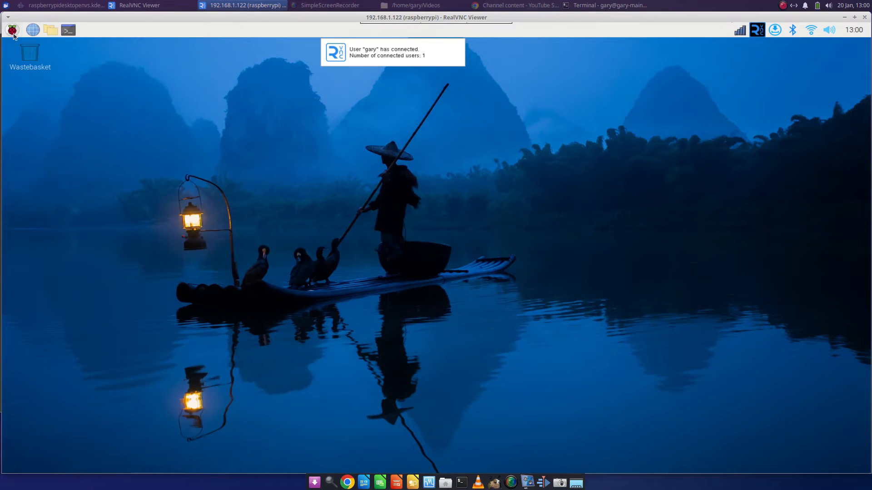
Step: Log out of the Pi desktop via the Raspberry menu's Shutdown options, returning to the login screen
click(11, 29)
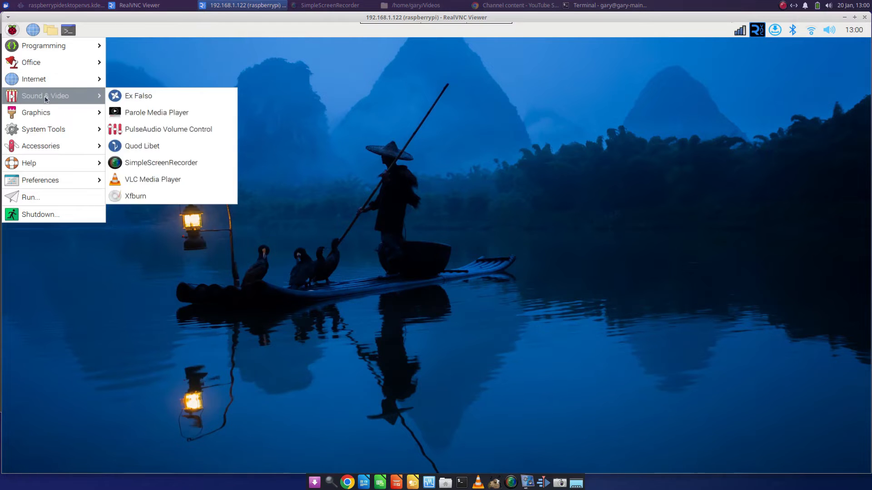
mouse_move(41, 145)
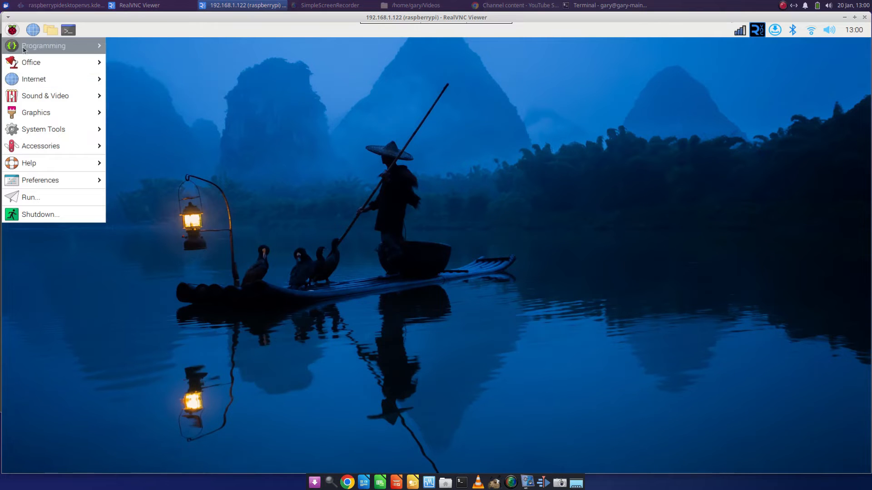
click(40, 215)
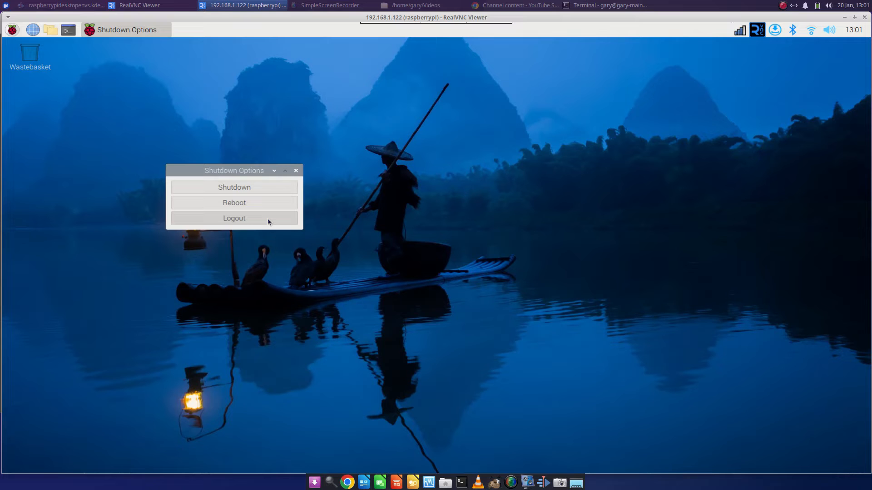
click(233, 218)
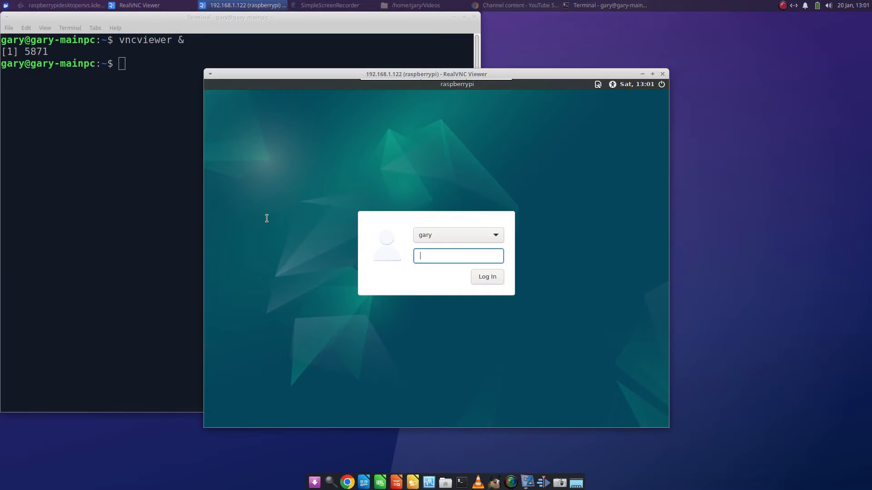
Step: Sign back in as gary from the login screen, landing on a loading Xfce desktop
click(597, 83)
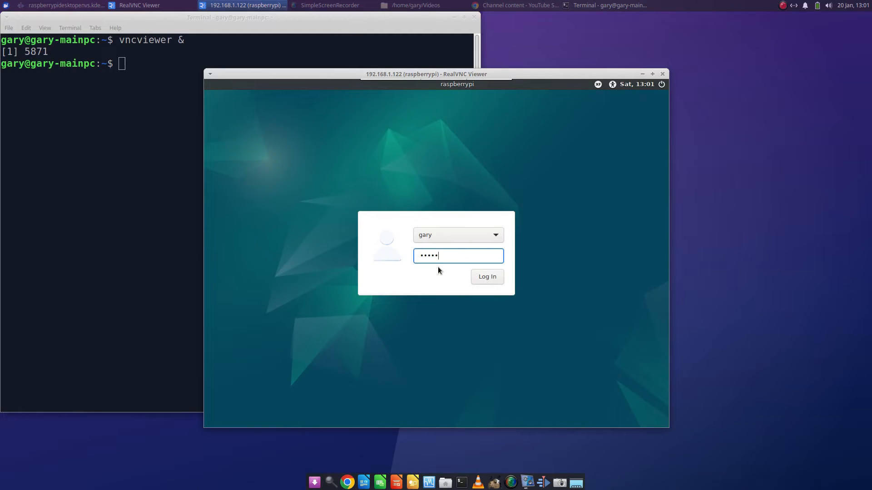
click(485, 276)
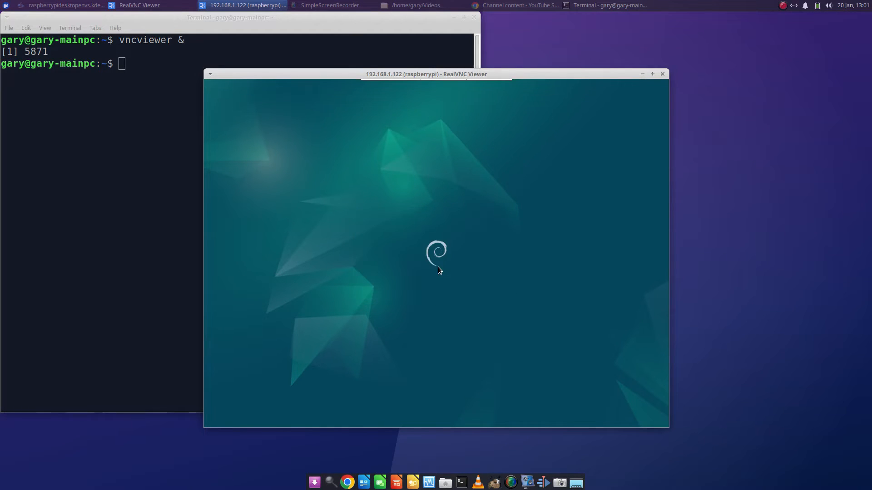
click(653, 74)
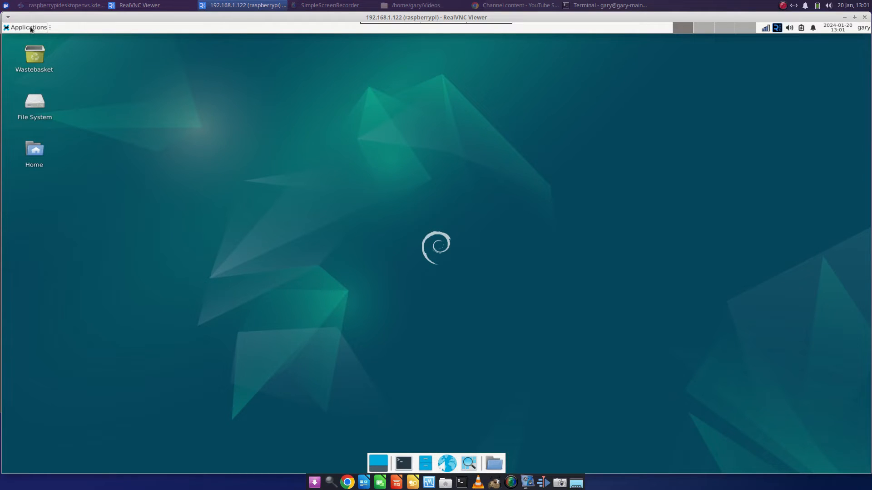
Step: Show the remote Xfce Applications menu and browse its program categories
click(27, 28)
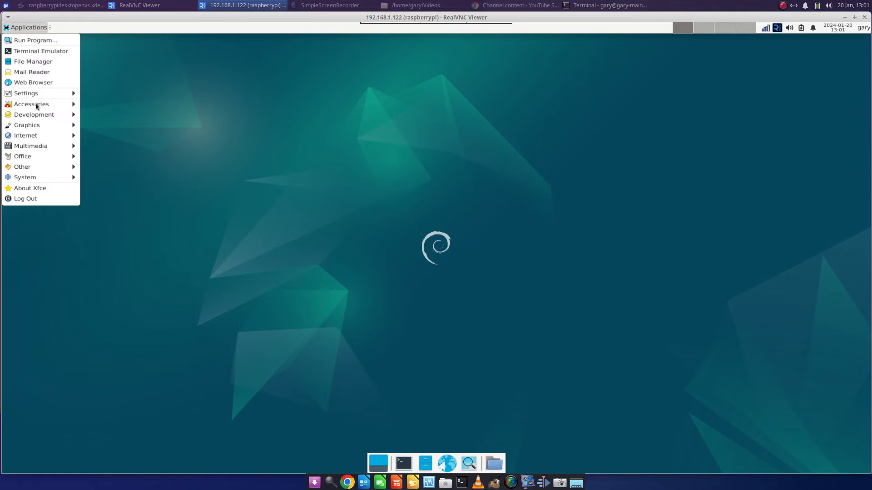
mouse_move(40, 51)
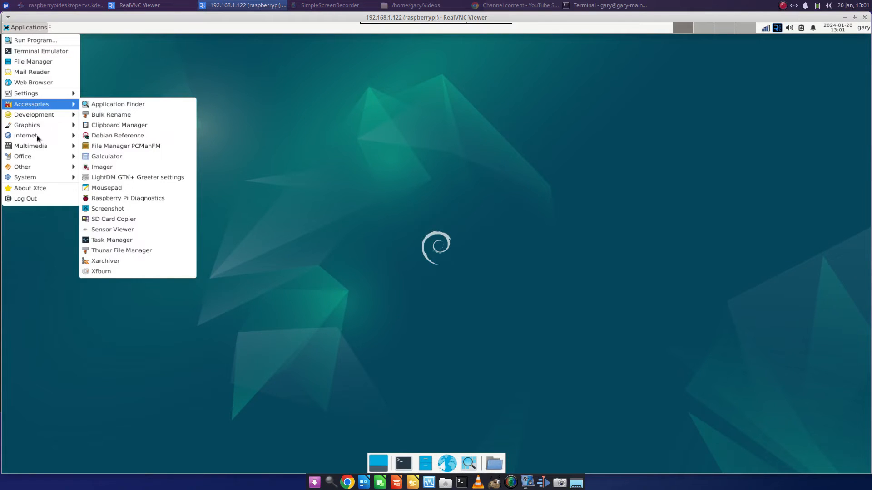
mouse_move(33, 115)
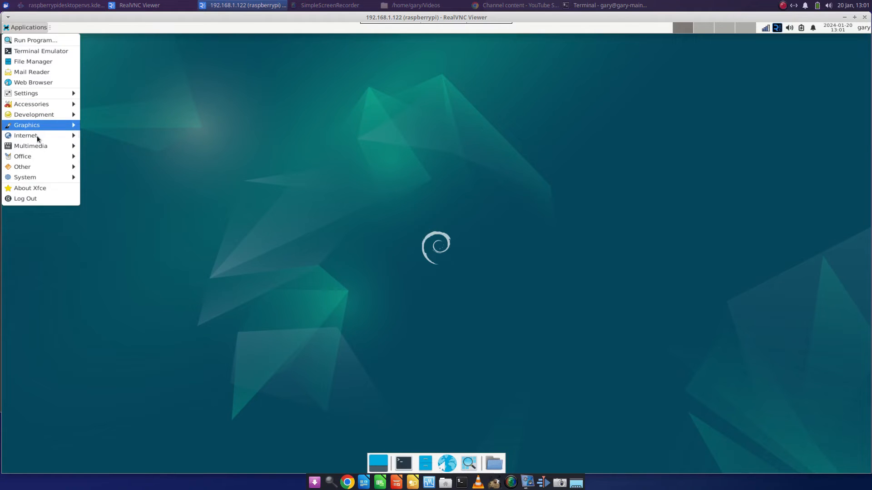
mouse_move(26, 135)
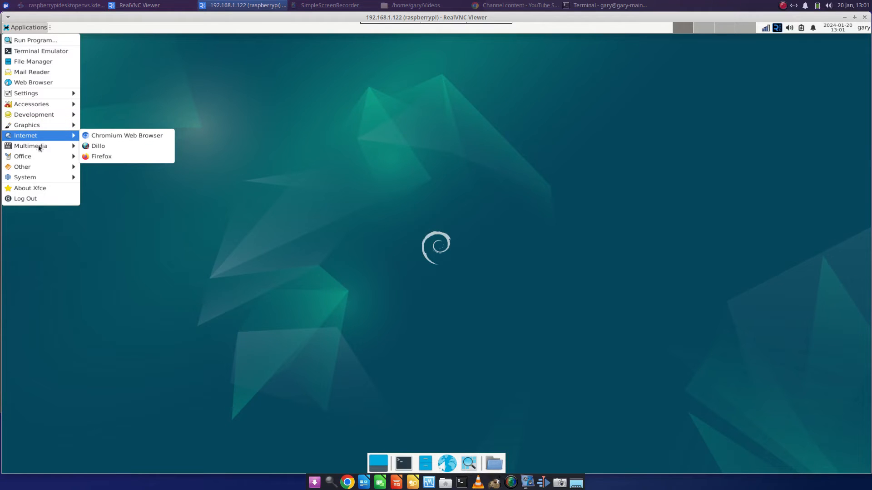
mouse_move(31, 145)
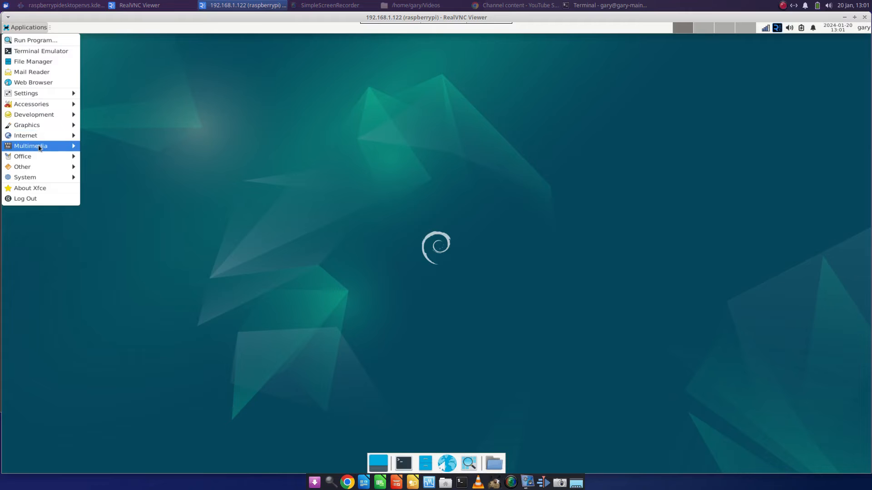
mouse_move(31, 145)
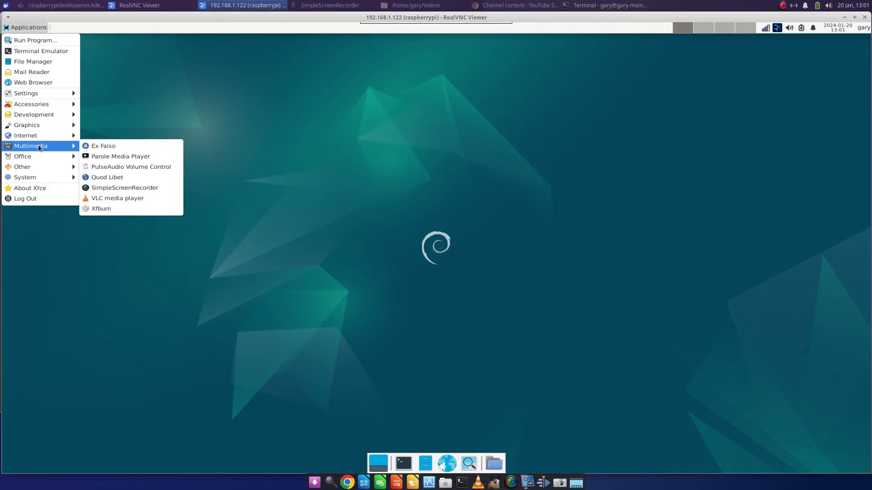
mouse_move(28, 204)
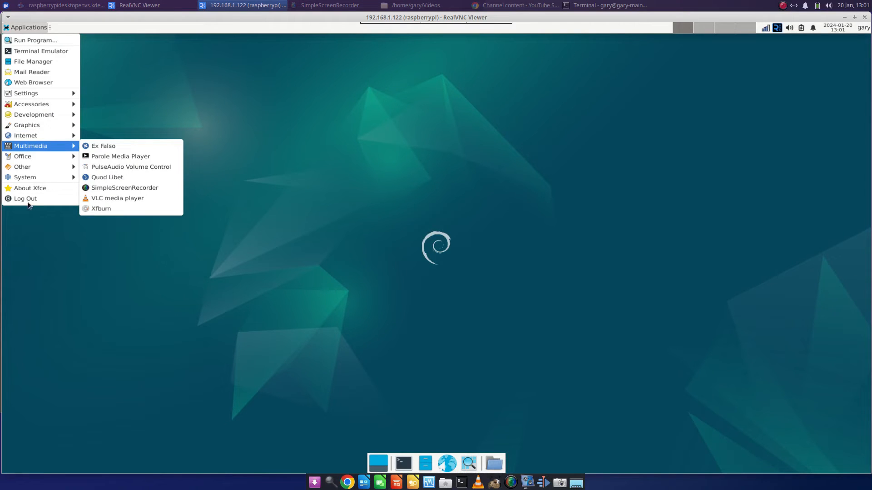
mouse_move(25, 177)
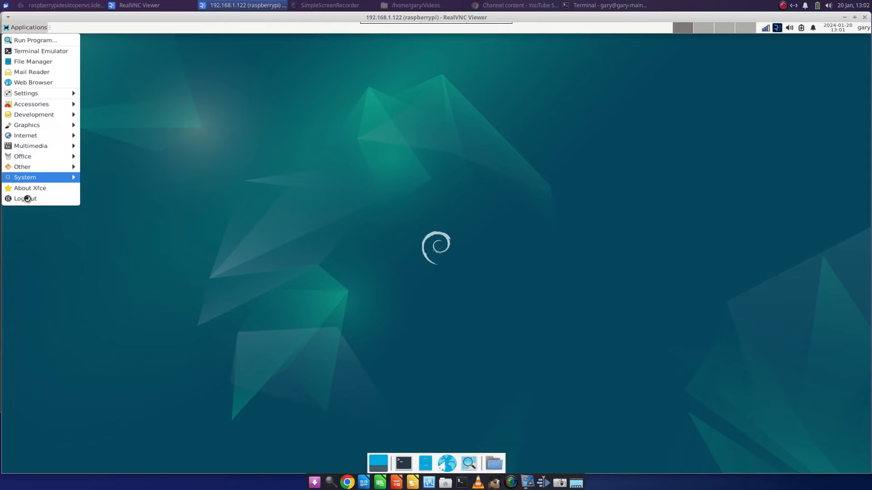
mouse_move(30, 188)
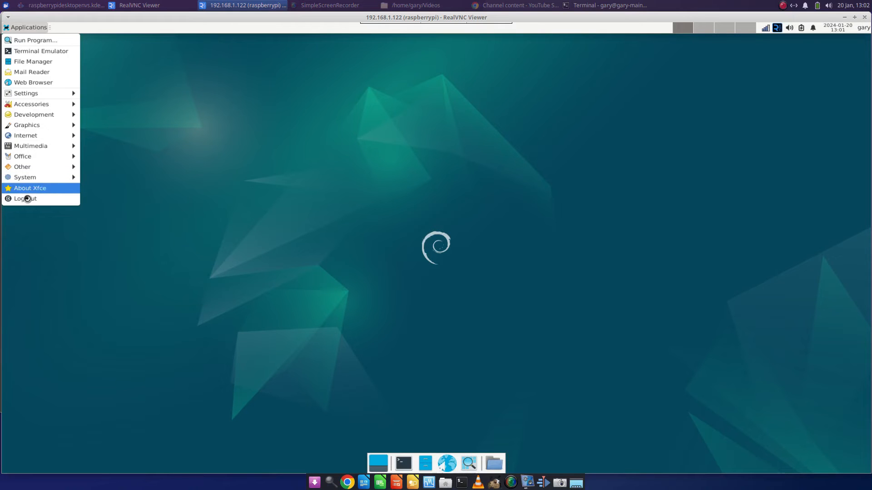
Step: Log out of the Xfce session and sign back in with the password to the original Raspberry Pi desktop
click(25, 199)
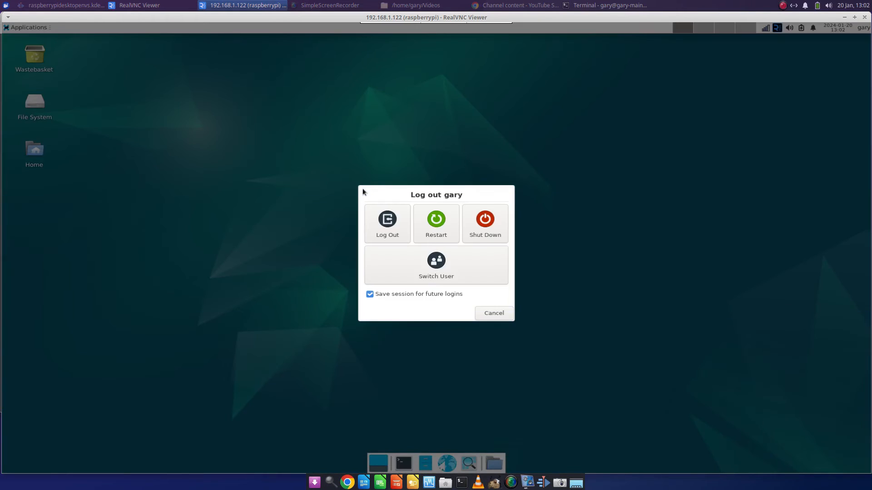
mouse_move(387, 223)
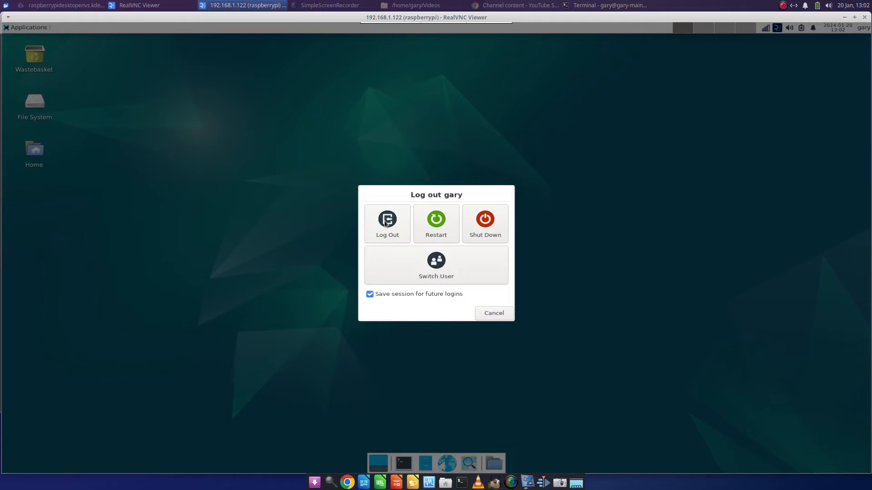
click(387, 223)
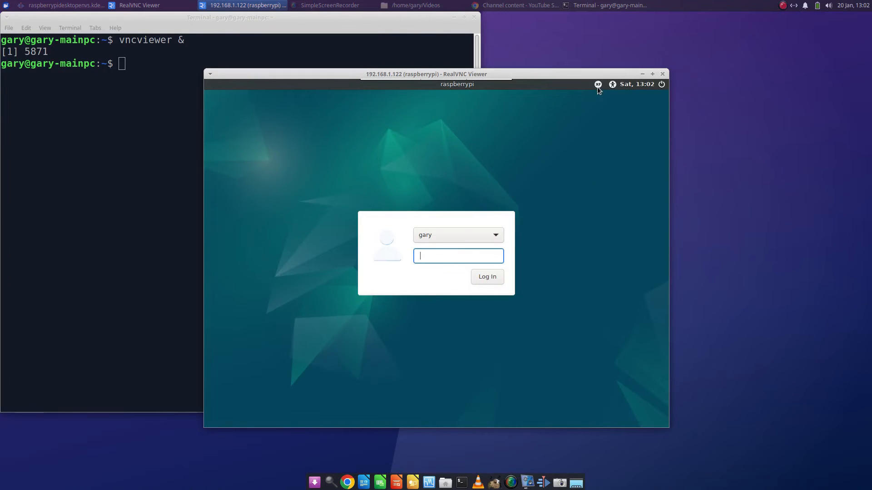
click(598, 84)
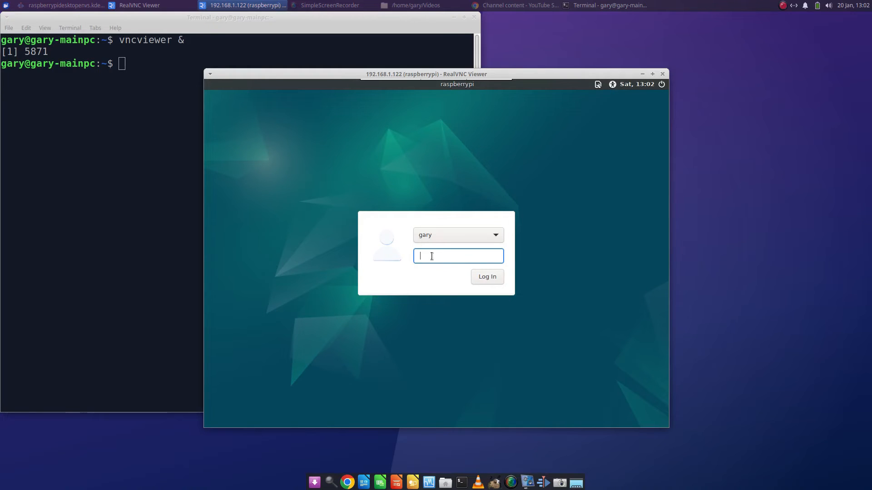
text(password)
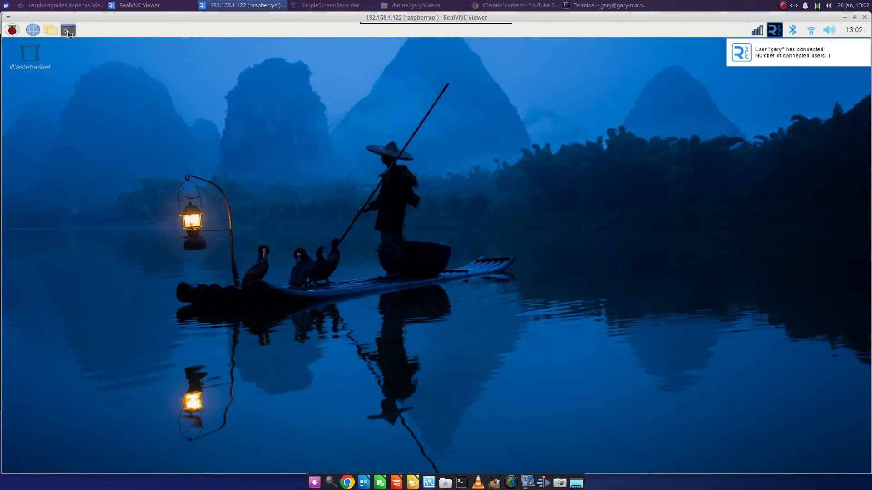
Step: Start a gary@raspberrypi terminal from the taskbar, enlarged and moved toward the upper left
click(68, 30)
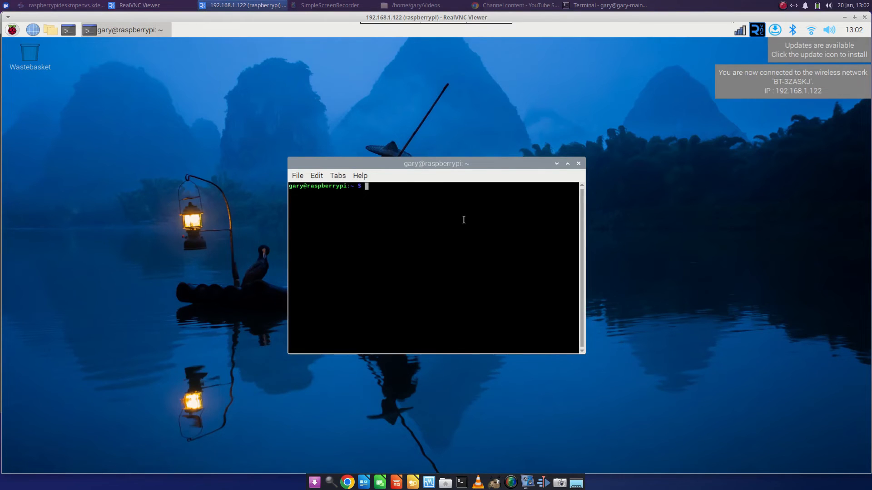
drag(583, 355, 656, 395)
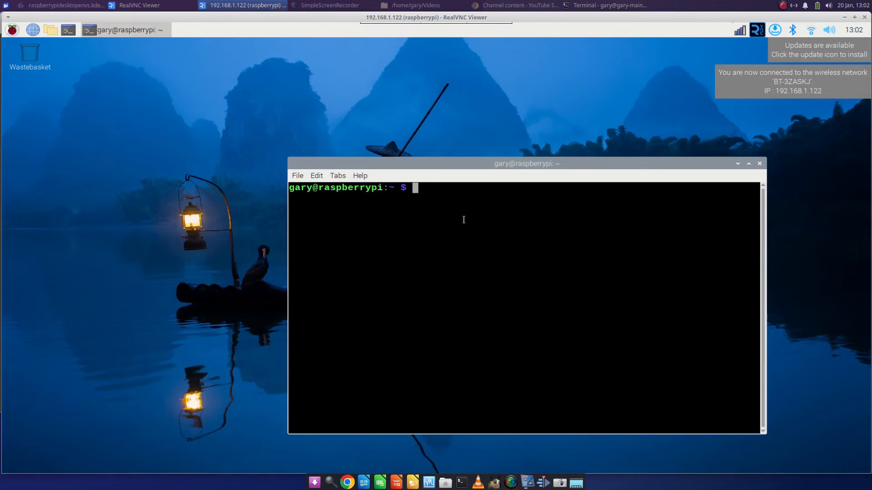
drag(526, 164, 358, 106)
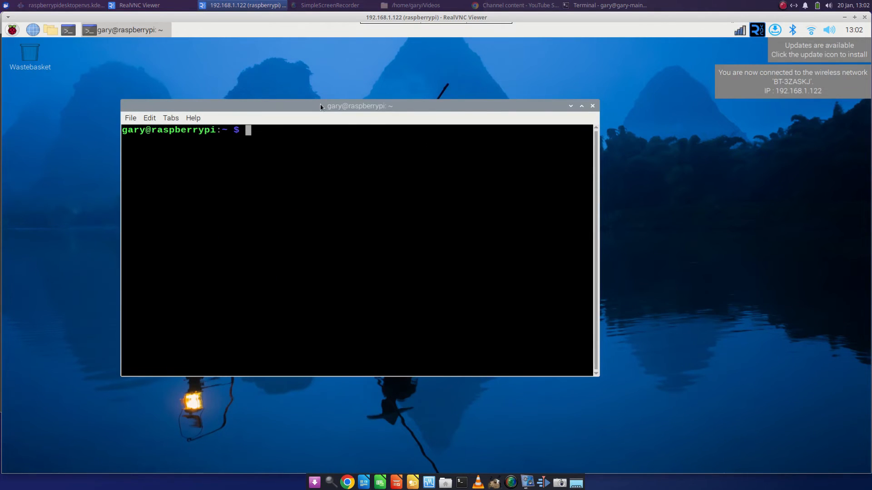
Step: Run 'sudo nano /boot/config.txt' to edit the Pi's boot configuration in nano
text(sudo nano .e)
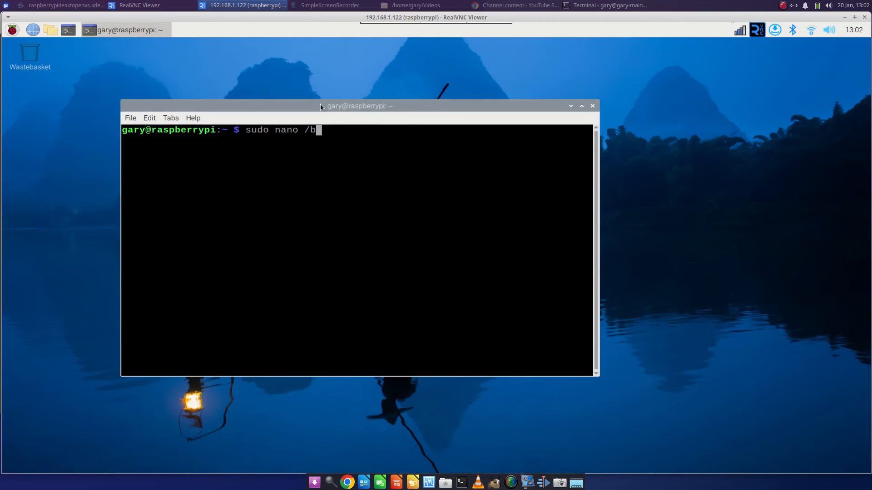
text(oot/co)
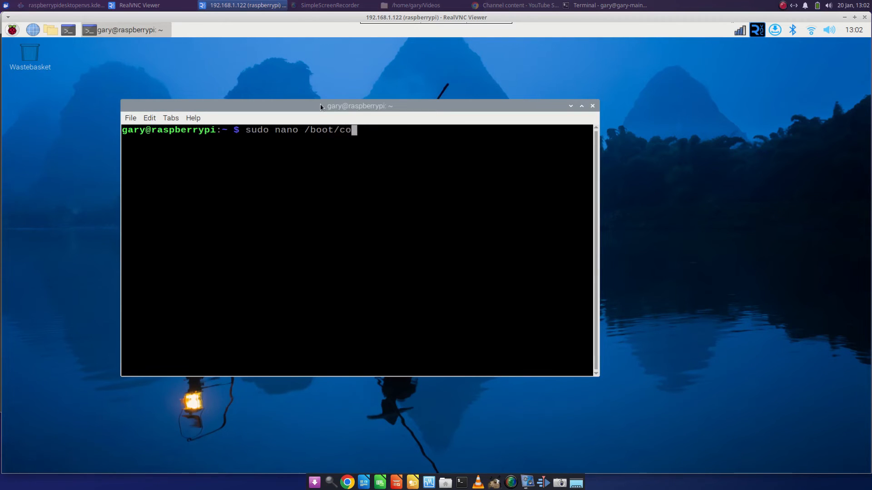
key(Enter)
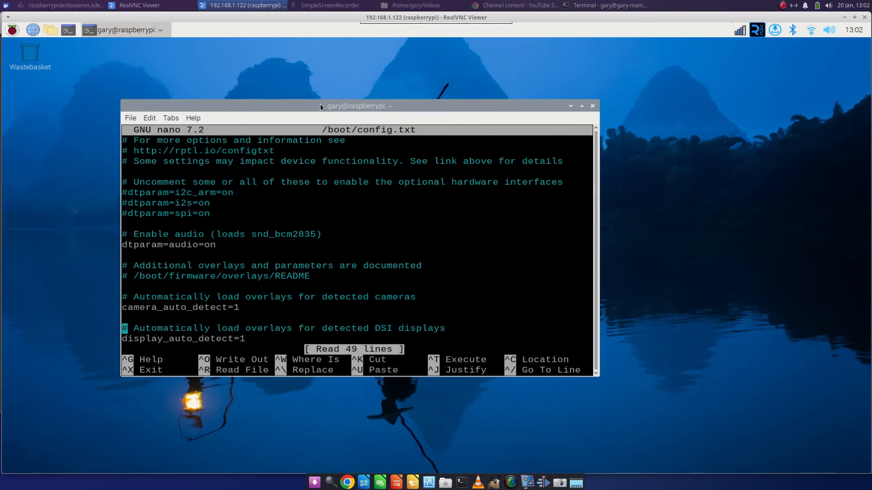
Step: Prefix dtoverlay=vc4-kms-v3d with #, save config.txt and exit nano to the prompt
scroll(down, 3)
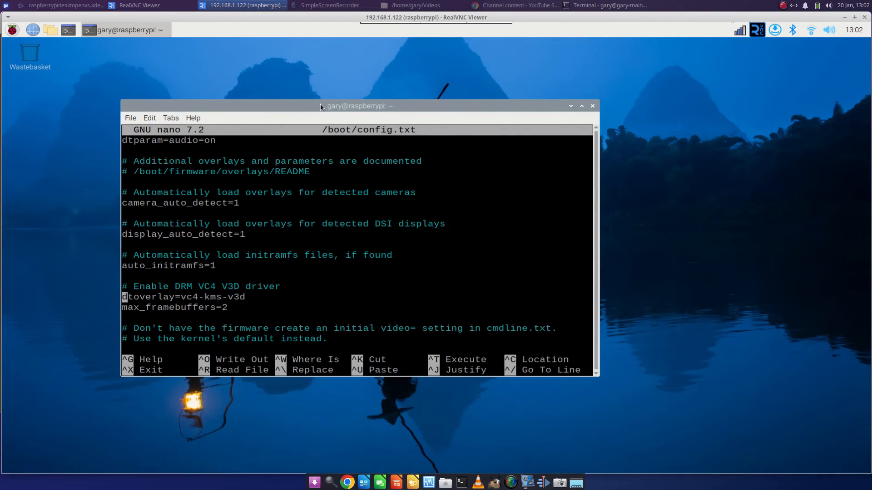
text(#)
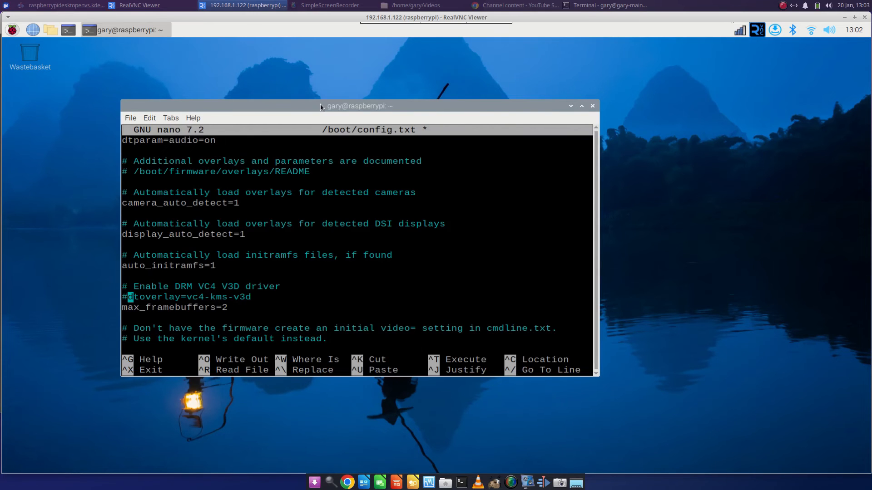
key(ctrl+o)
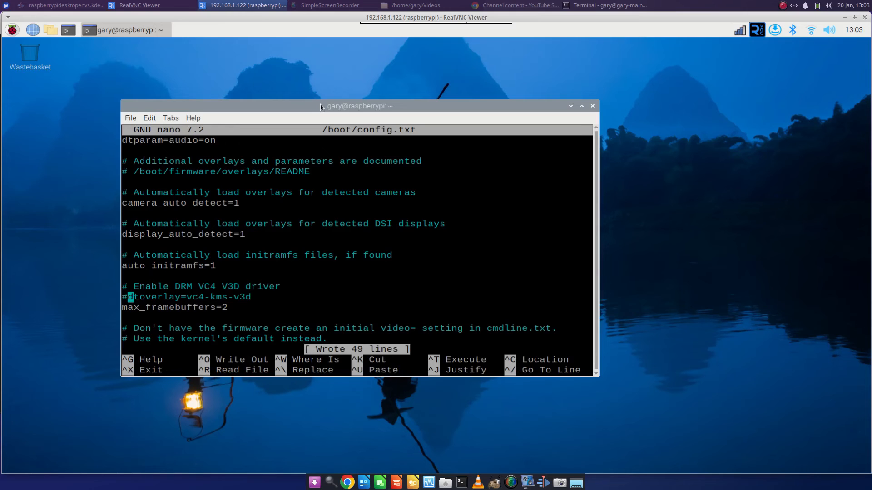
key(ctrl+x)
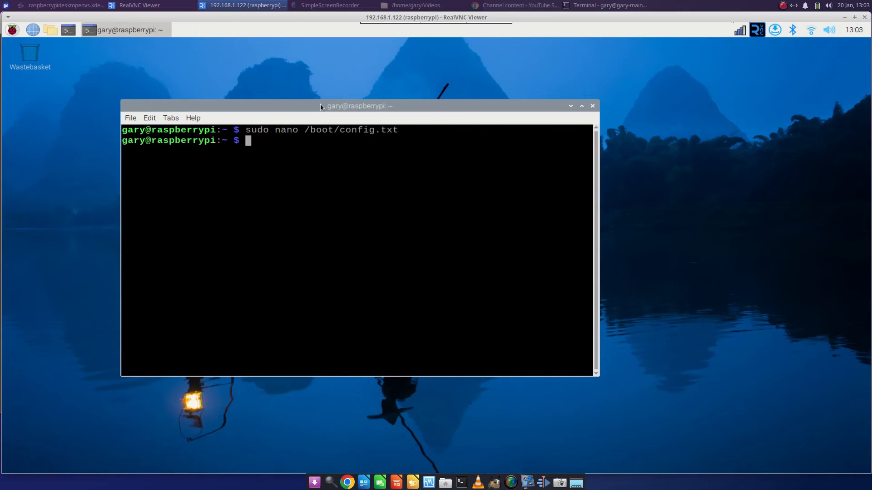
Step: Run 'sudo reboot now', closing the connection back to the address book with 192.168.1.122
text(sudo)
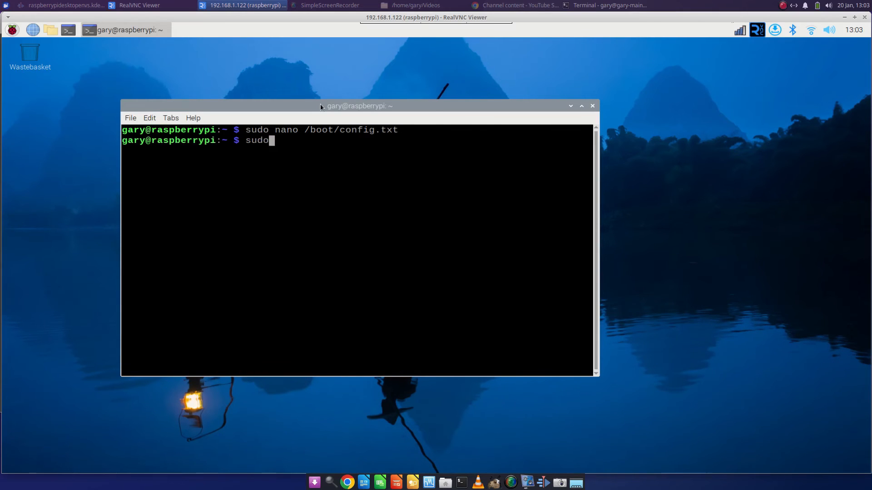
text(reboot n)
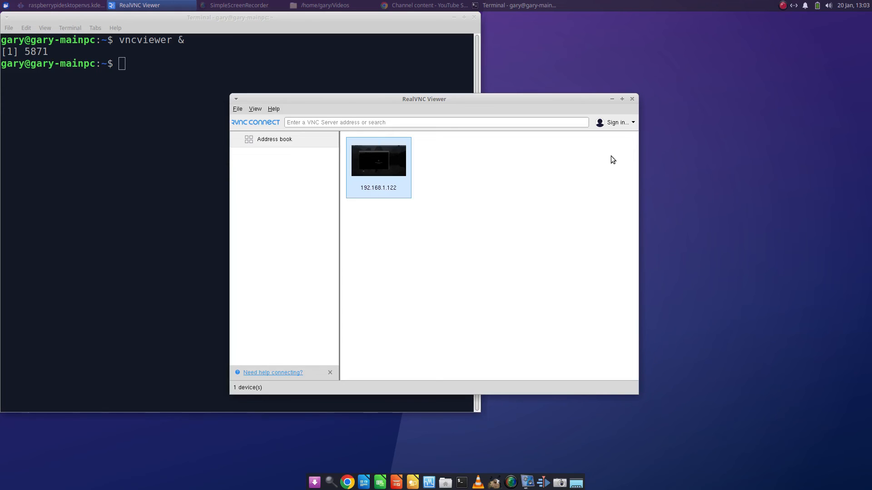
Step: Reconnect to the Pi at 192.168.1.122 and authenticate to reach its login screen
double_click(378, 160)
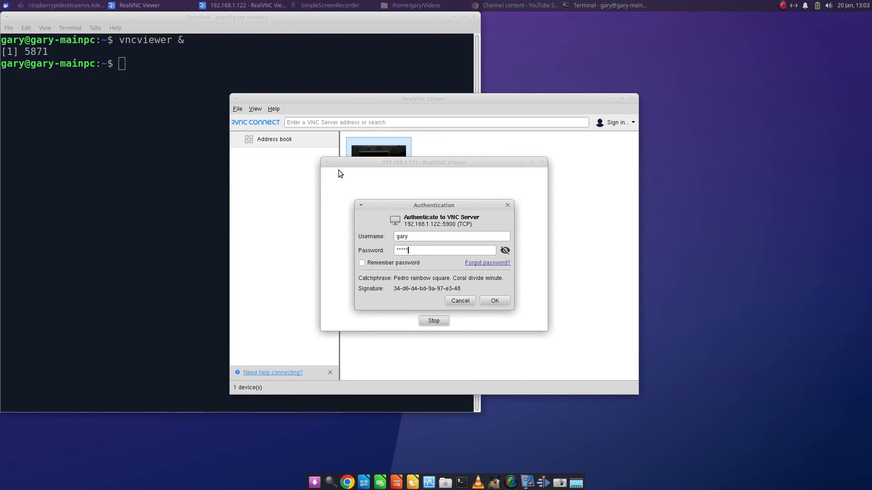
click(494, 300)
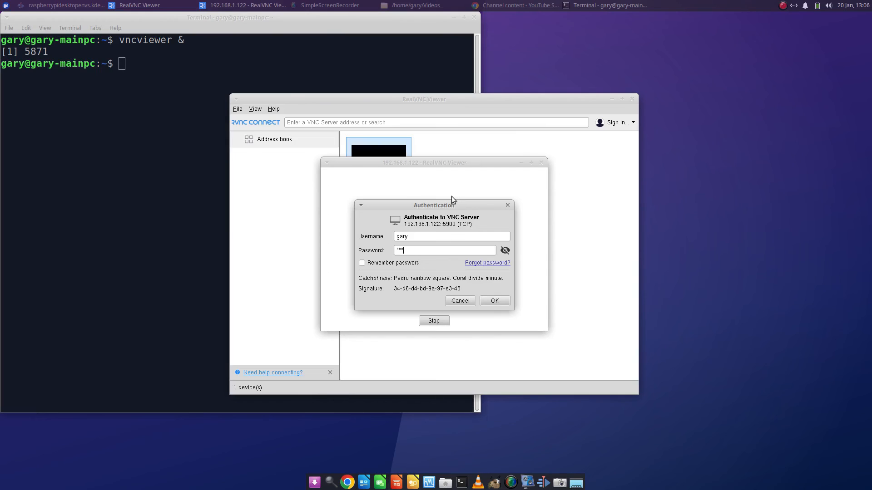
click(493, 301)
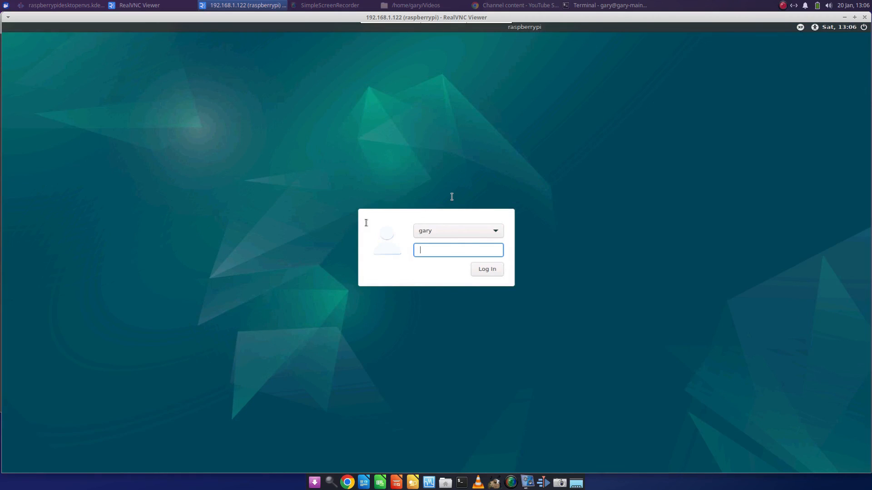
mouse_move(745, 135)
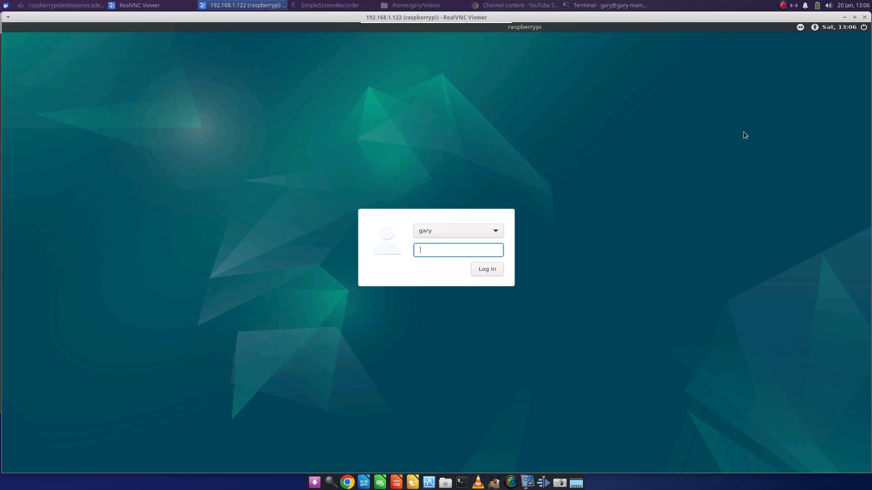
Step: Sign in as gary with Xfce Session selected to bring up the Xfce desktop
click(799, 26)
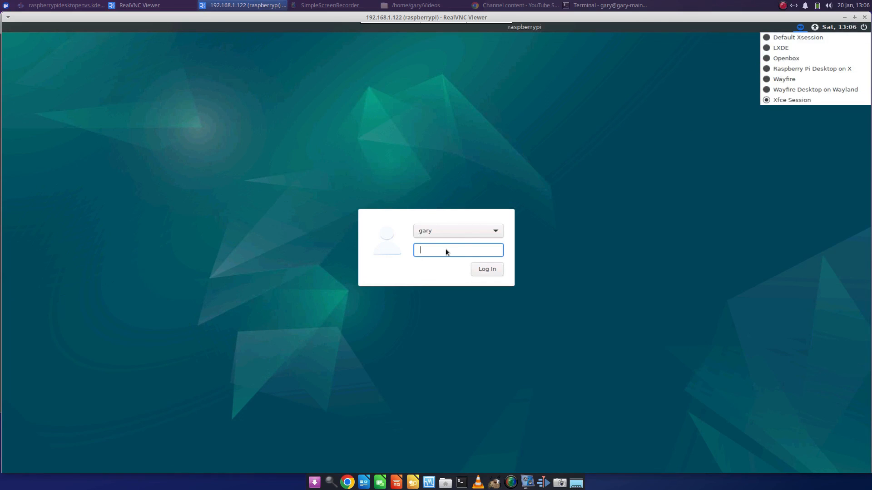
text(password)
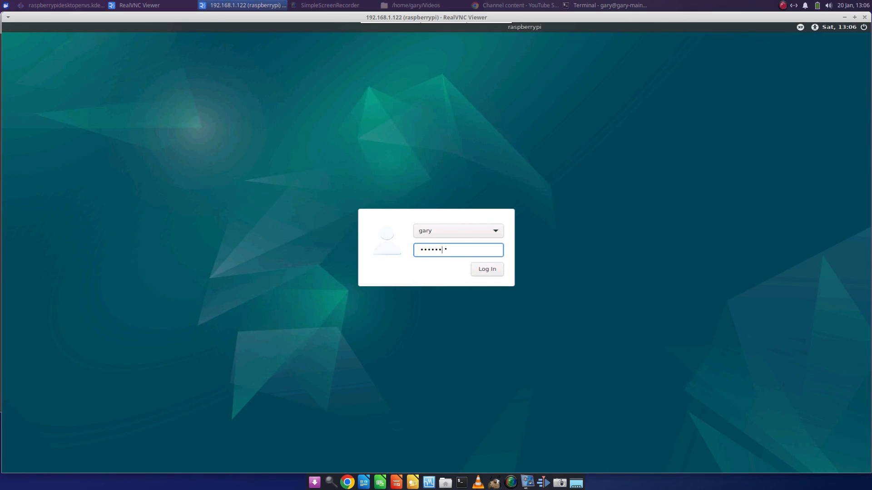
click(486, 269)
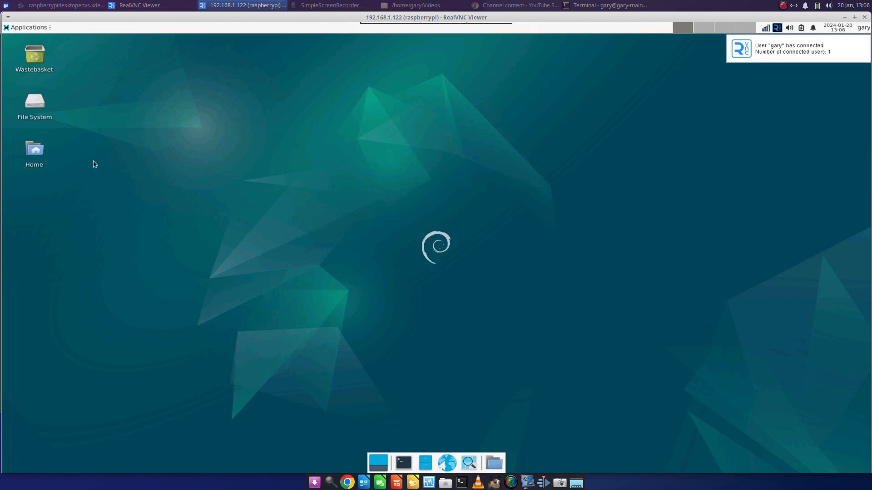
click(27, 28)
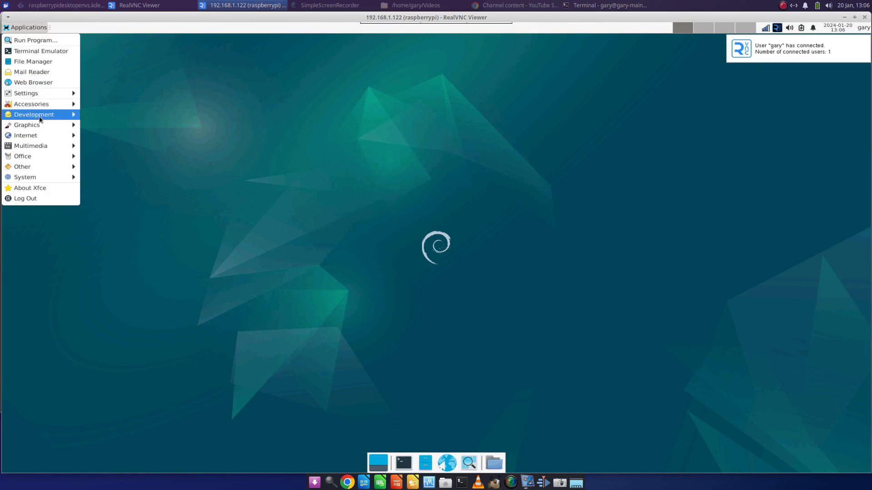
mouse_move(27, 124)
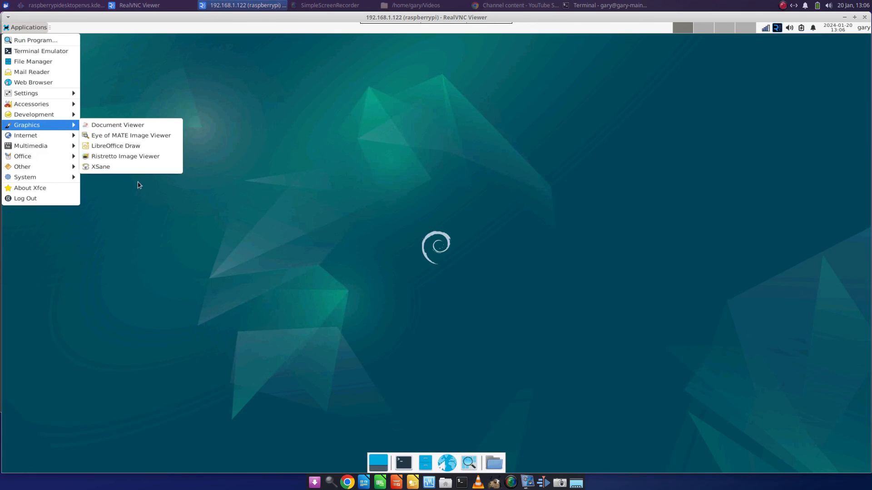
mouse_move(31, 103)
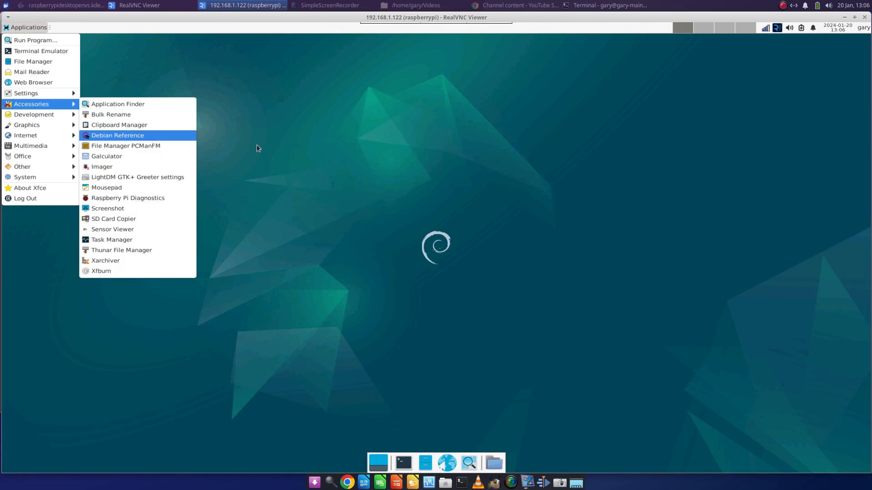
click(257, 149)
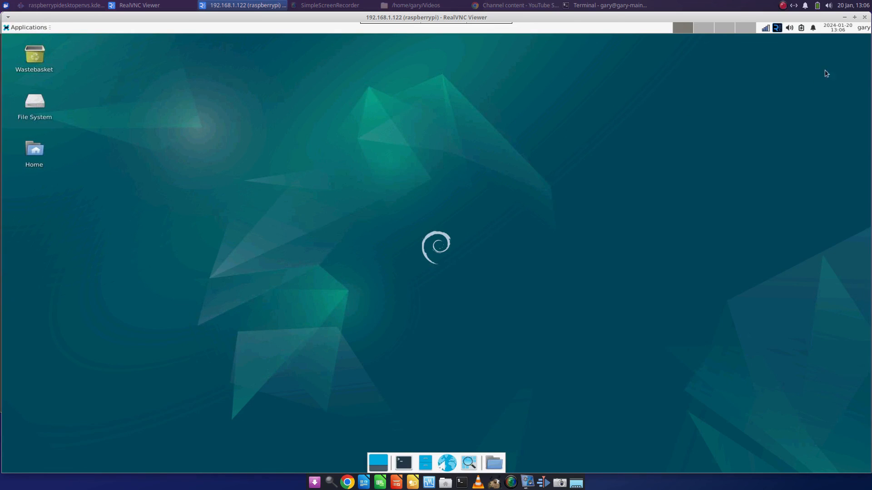
mouse_move(544, 210)
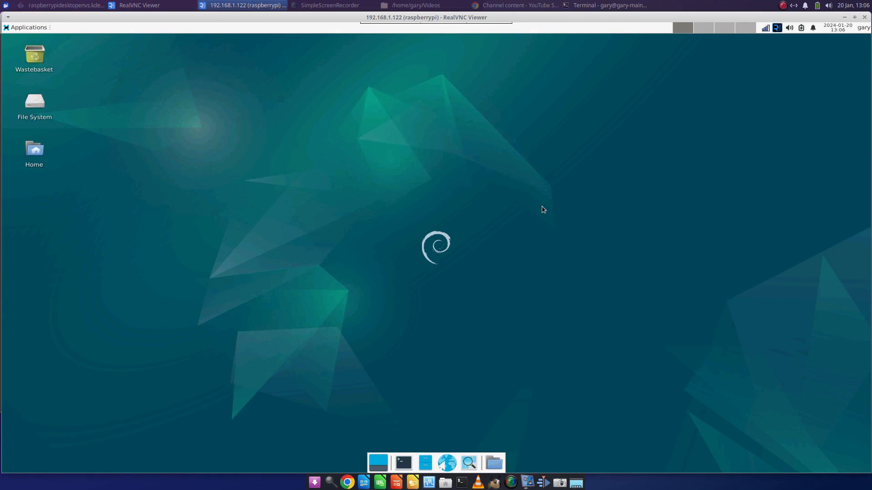